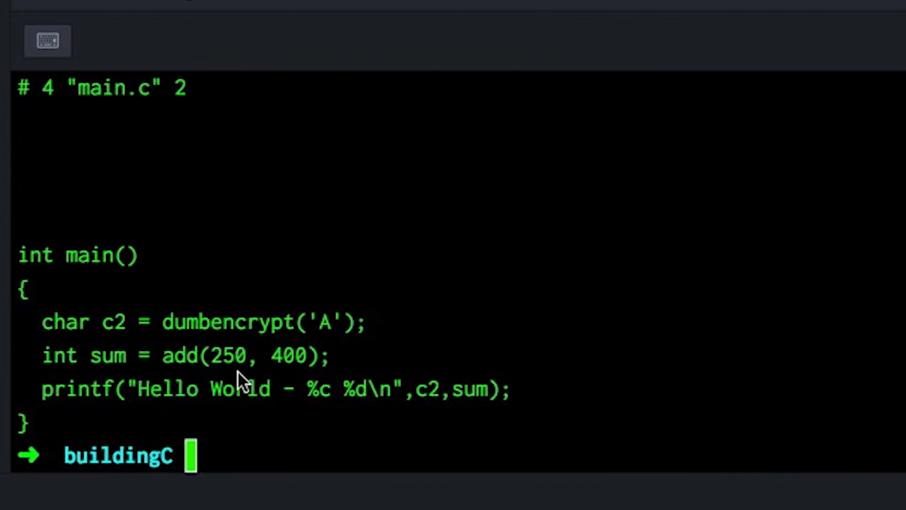
{"action": "type", "text": "clang -"}
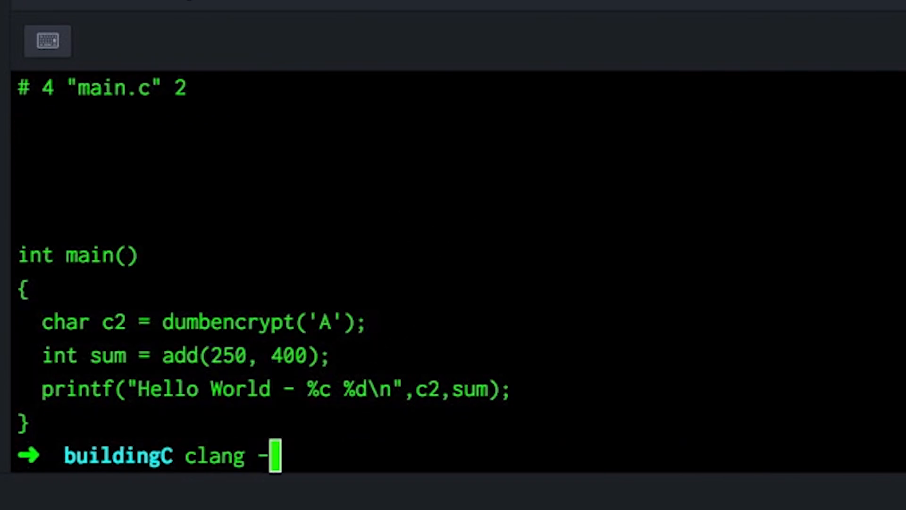
{"action": "type", "text": "S main."}
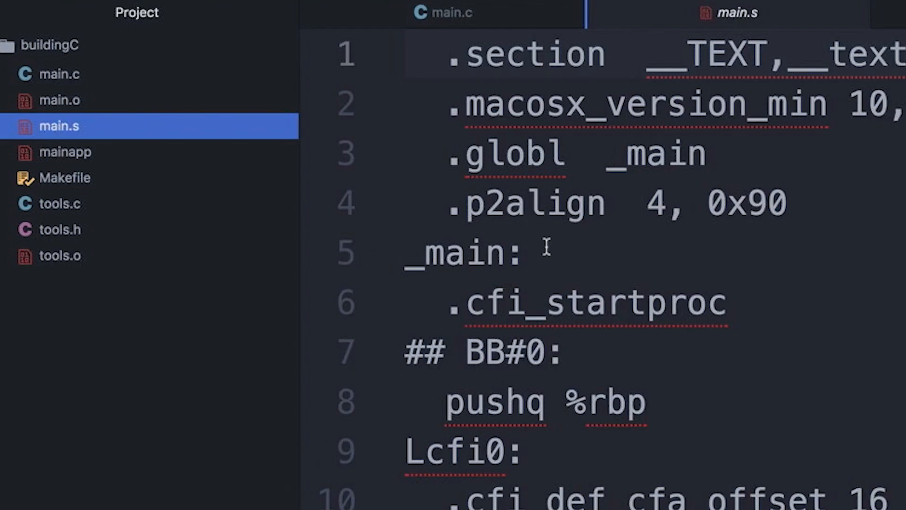
{"action": "scroll", "scroll_direction": "down", "scroll_amount": 3}
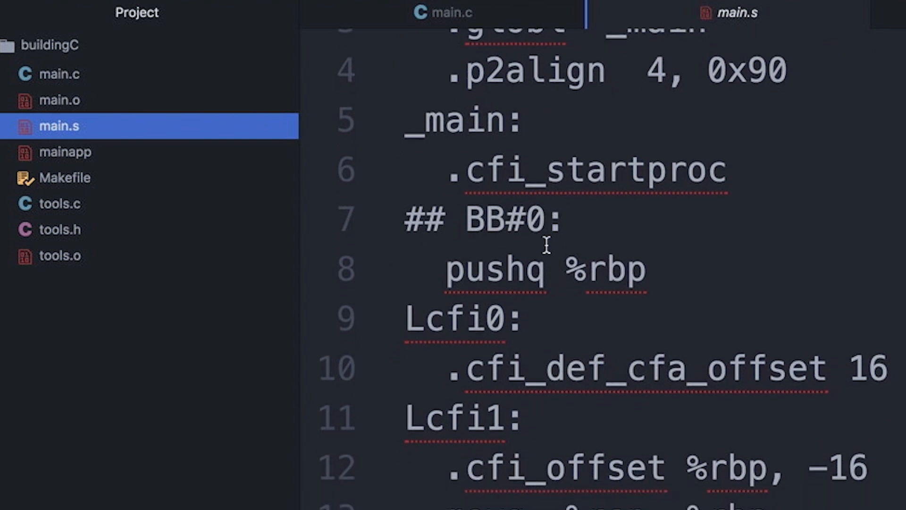